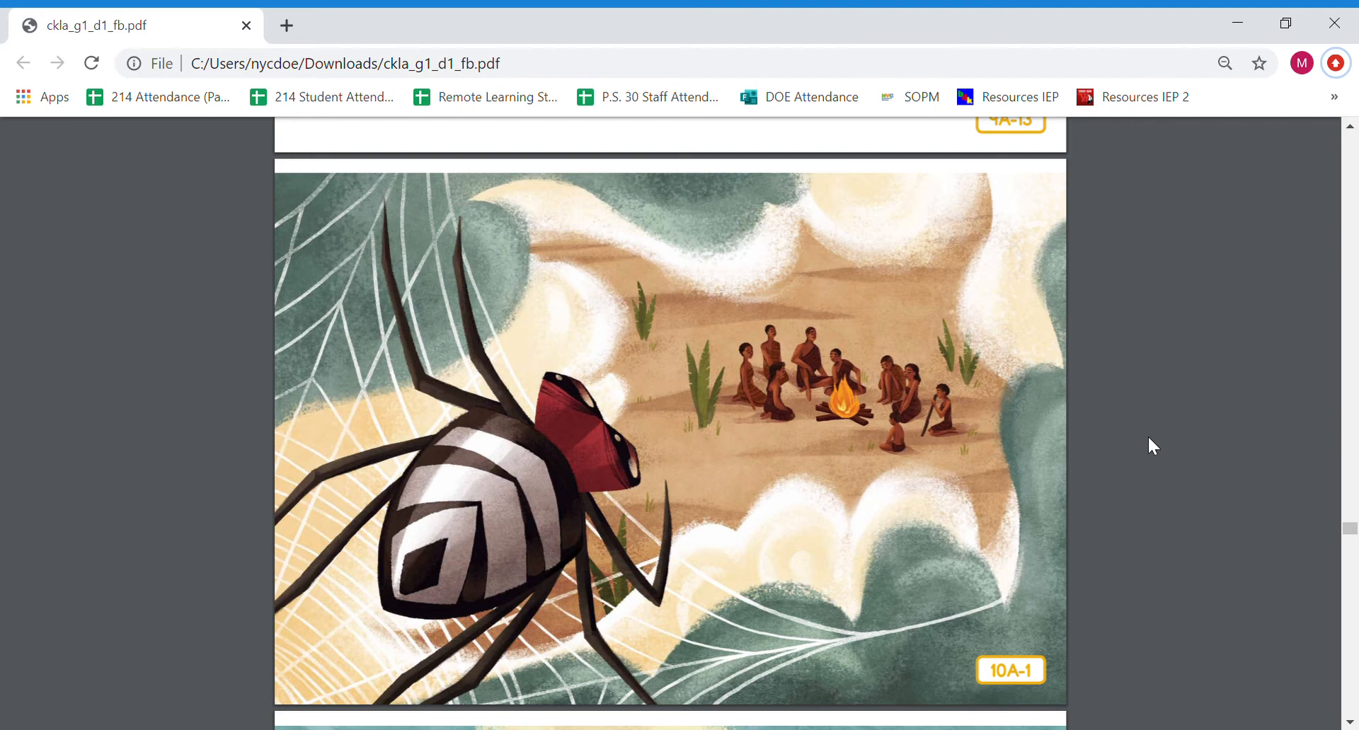
pyautogui.moveTo(853, 531)
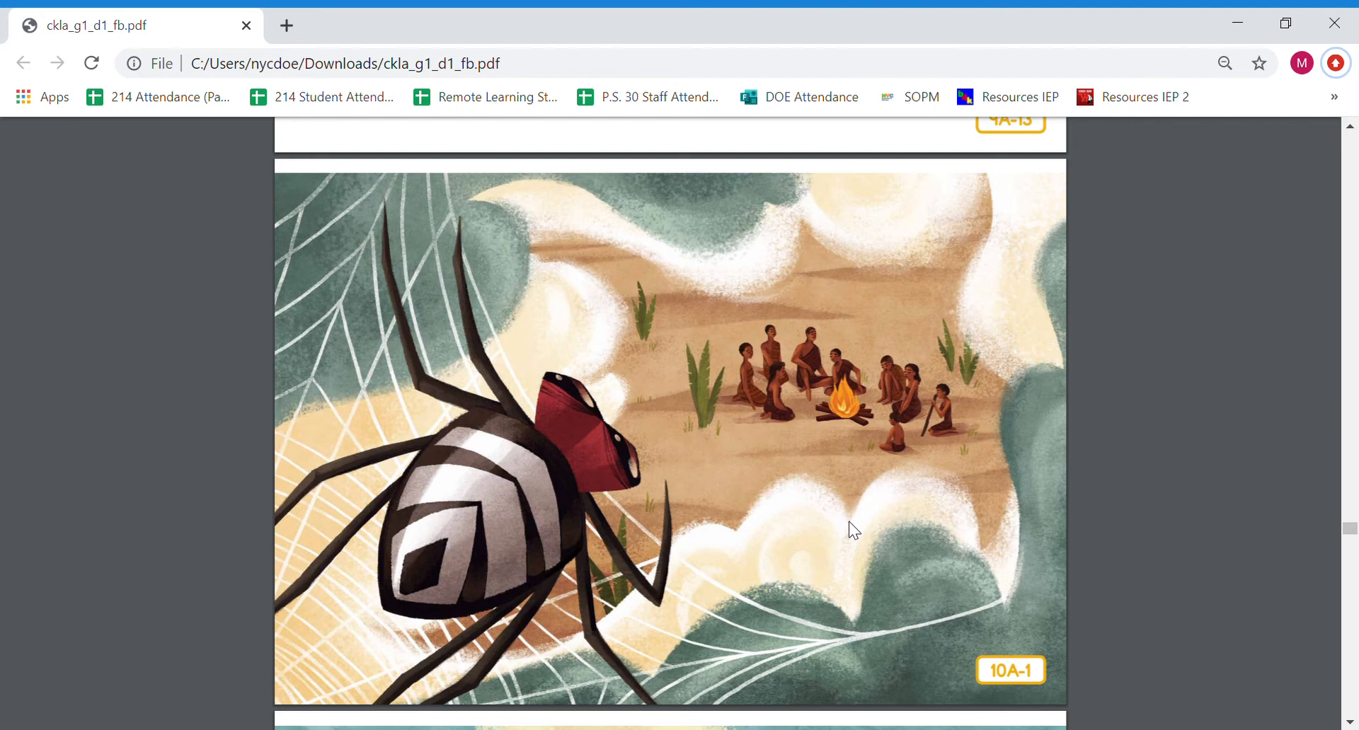
pyautogui.moveTo(1118, 507)
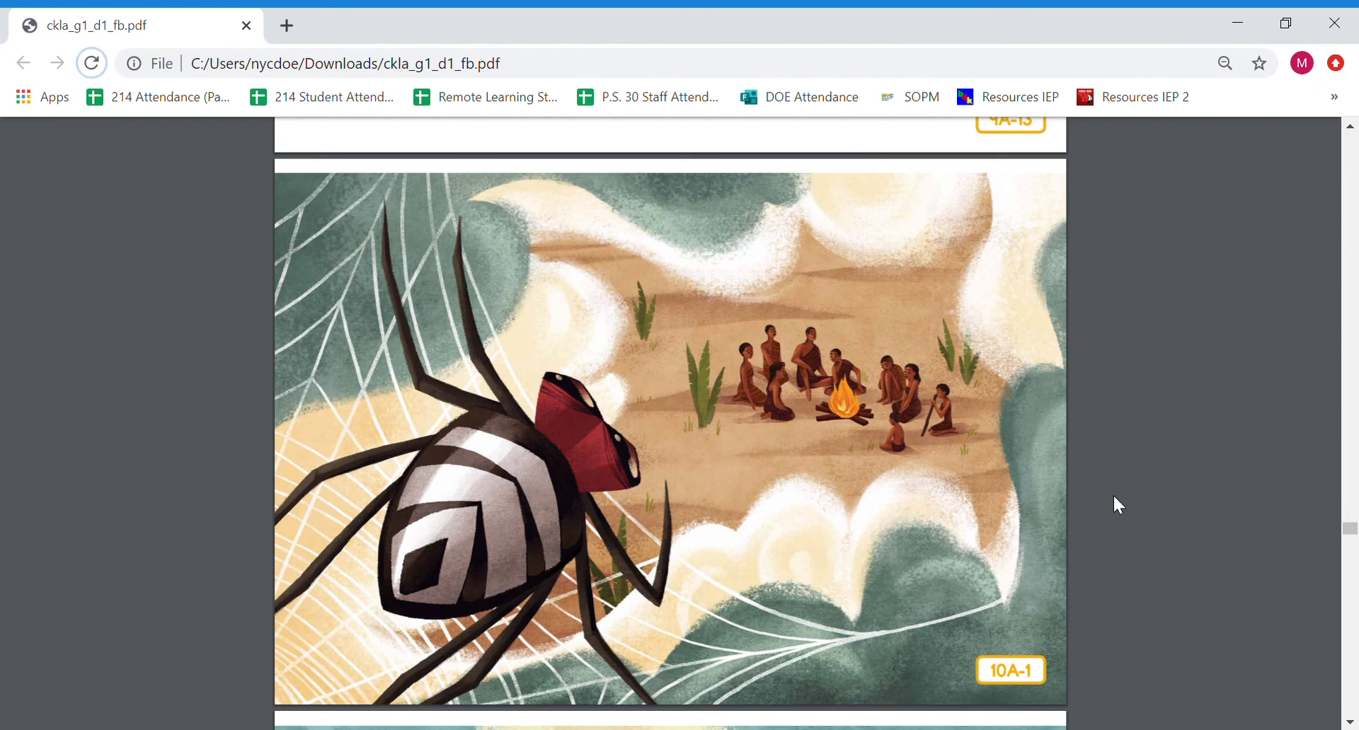
pyautogui.moveTo(1113, 512)
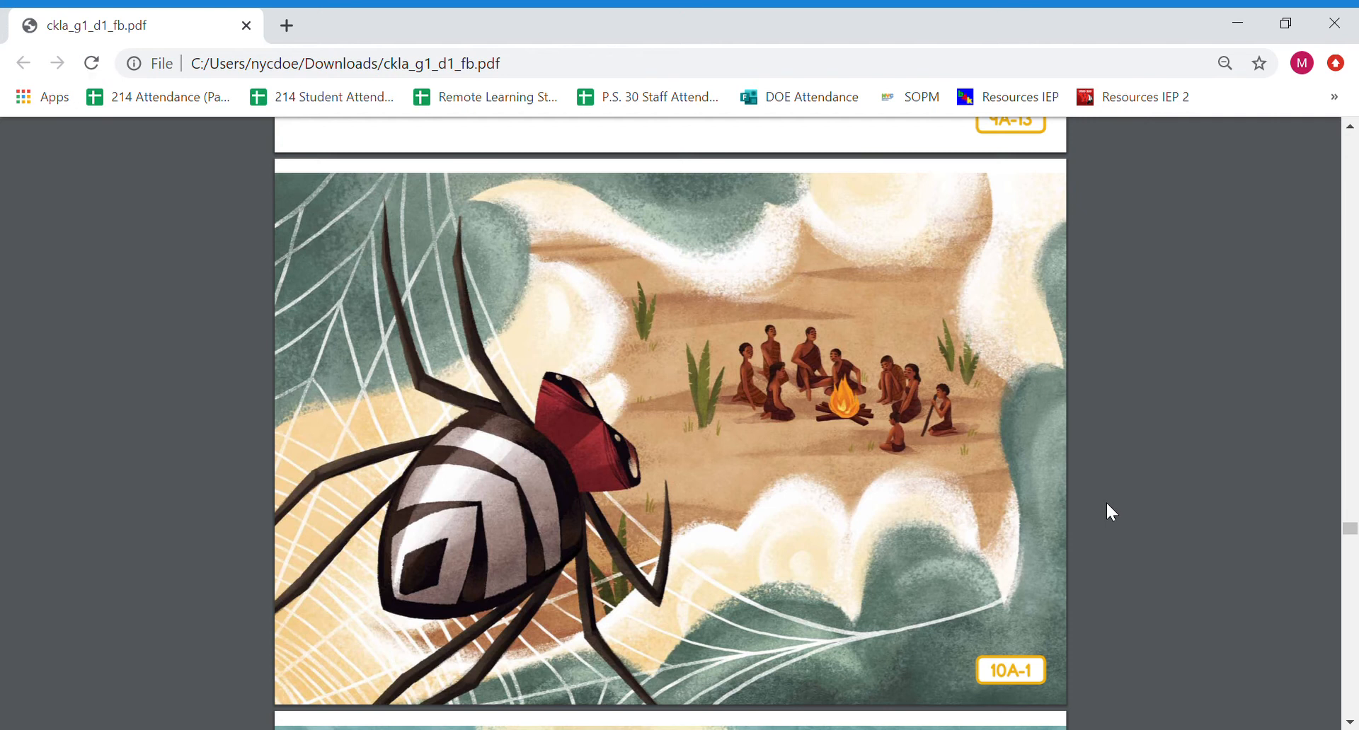
# - Scroll the read-aloud PDF down to picture 10A-2, then start a new blank tab
pyautogui.scroll(-3)
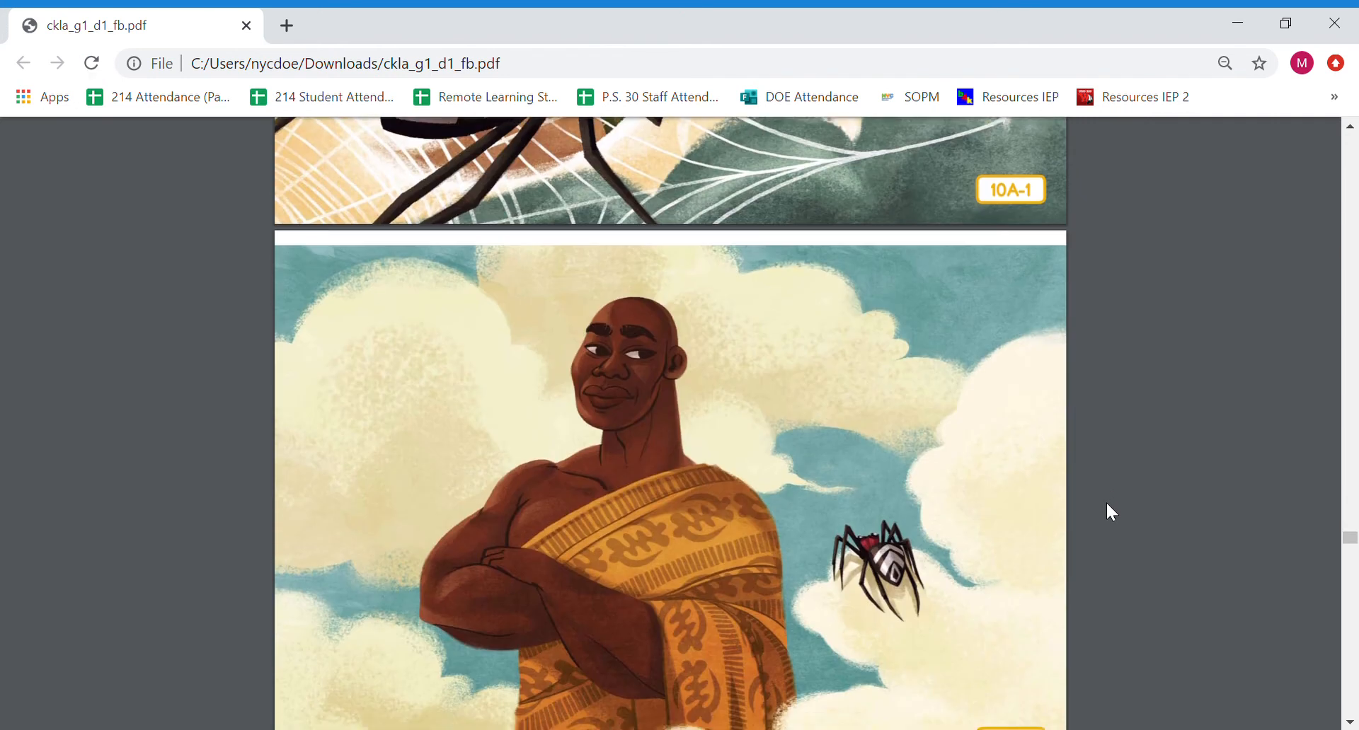
pyautogui.scroll(-3)
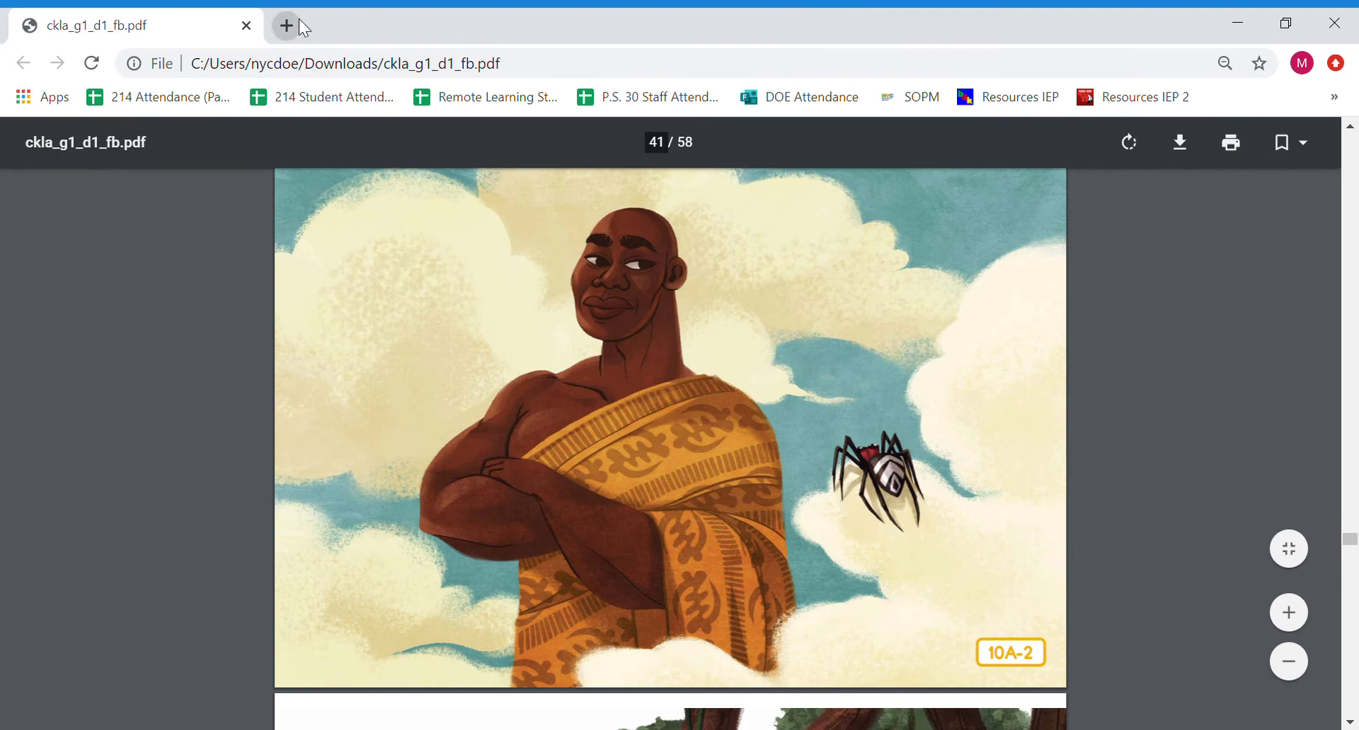
pyautogui.click(285, 25)
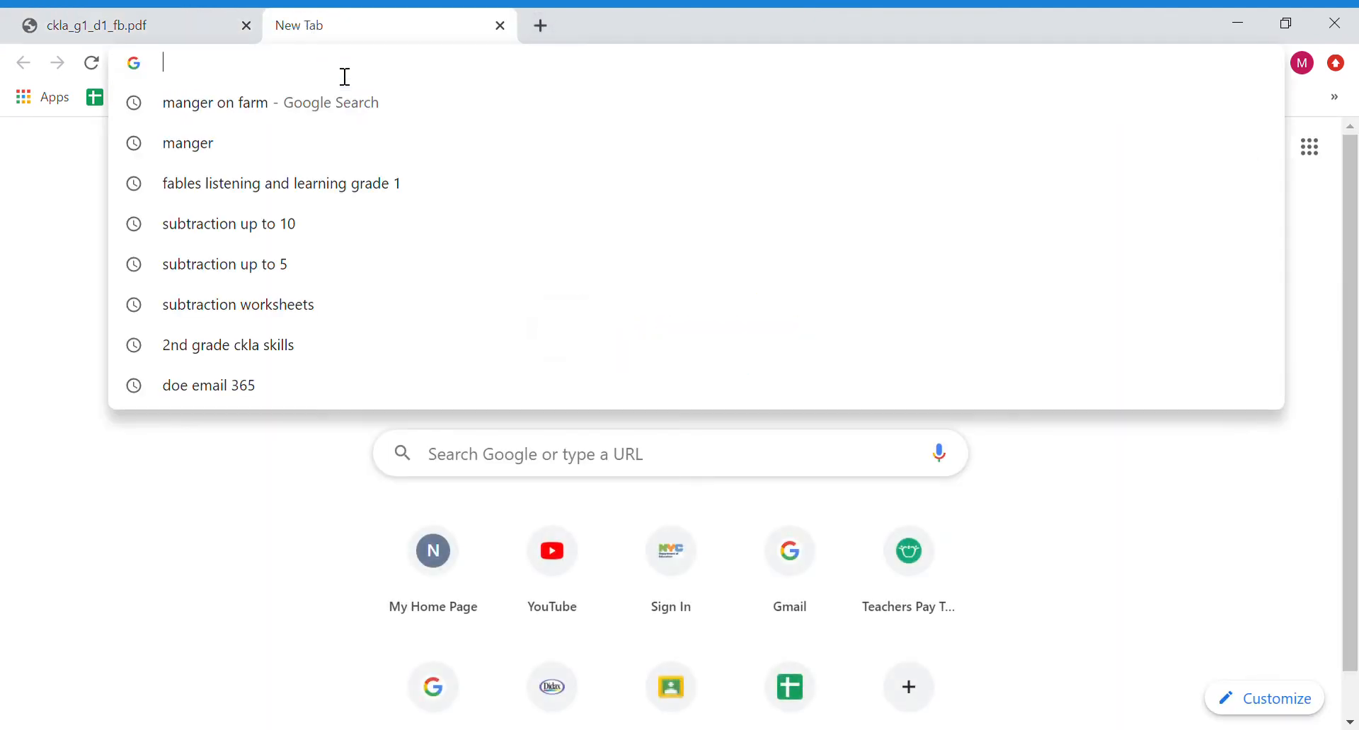
# - Search Google for 'python snake', show the photo results, and return to the PDF
pyautogui.write('python')
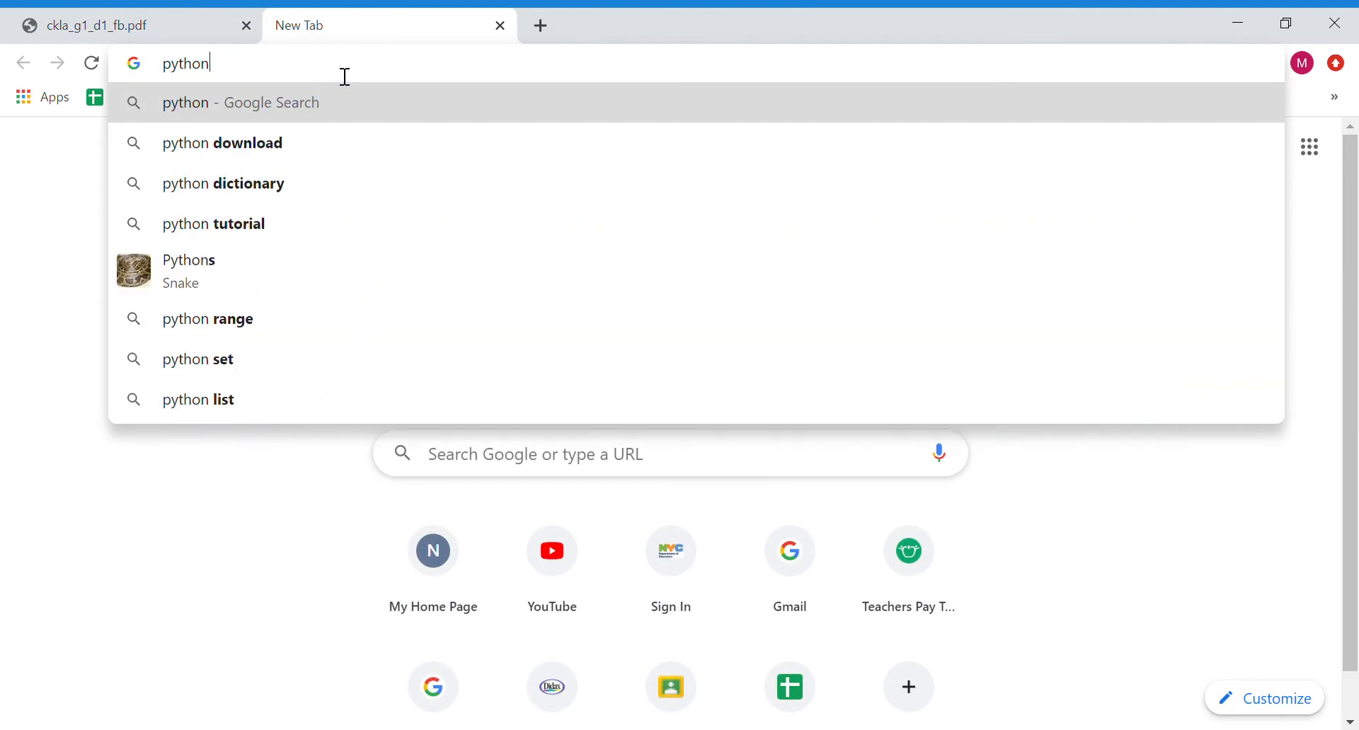
pyautogui.write('snake&oq=python&aqs=chrome.4.69i57j0l3j46j0l3.3527j0j7...')
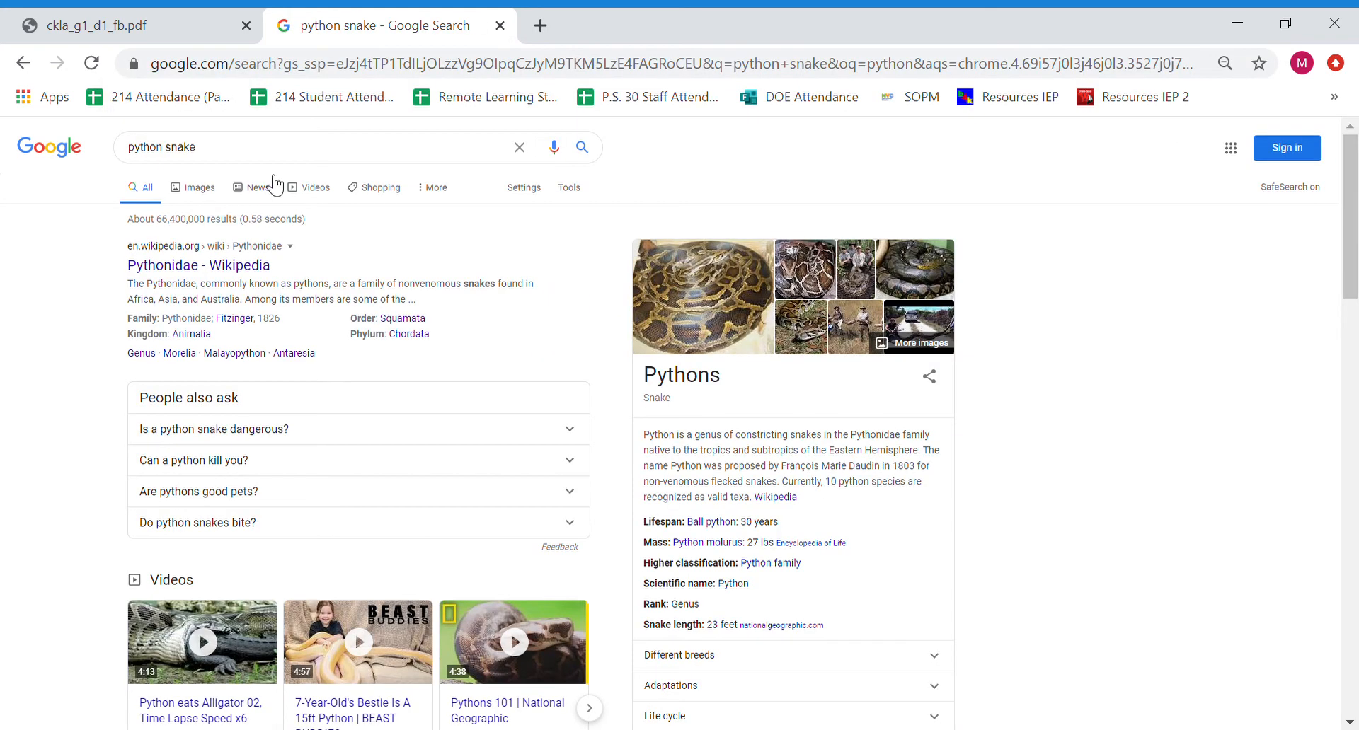
pyautogui.moveTo(718, 299)
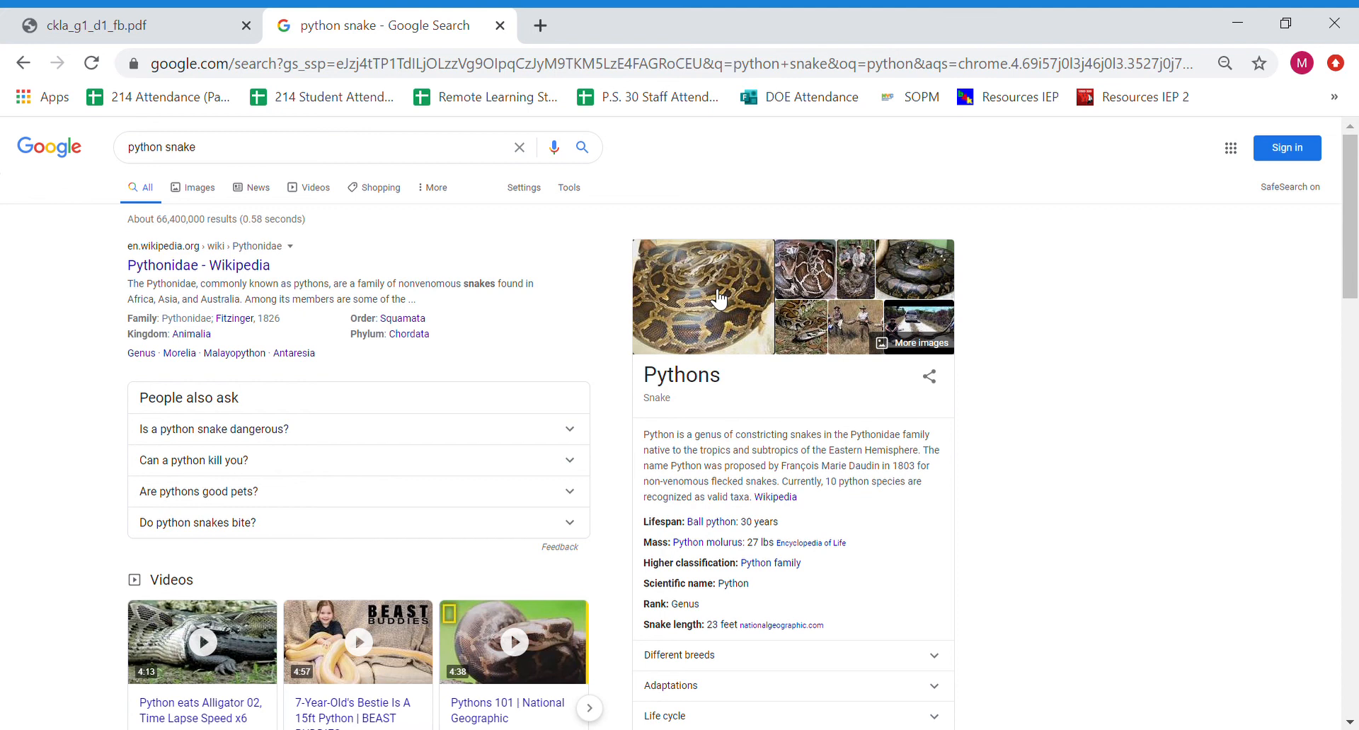
pyautogui.click(702, 296)
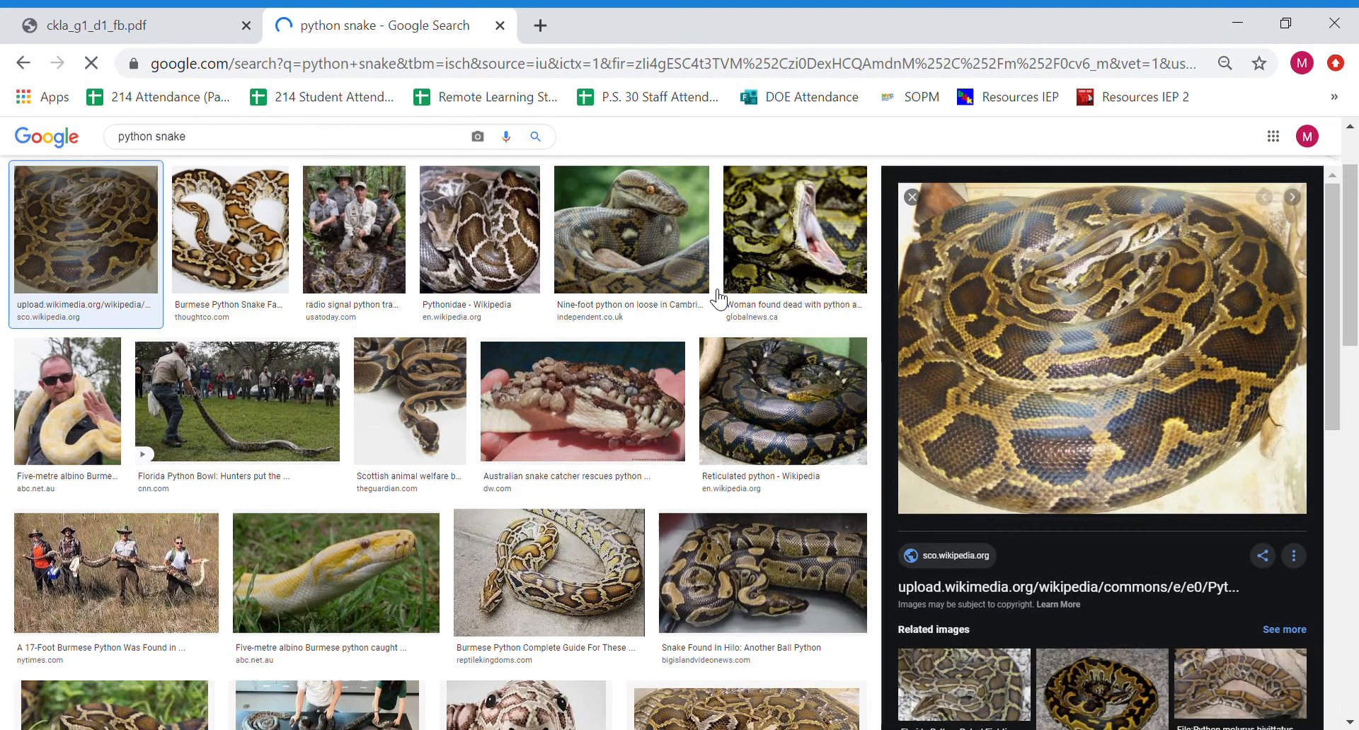
pyautogui.moveTo(395, 408)
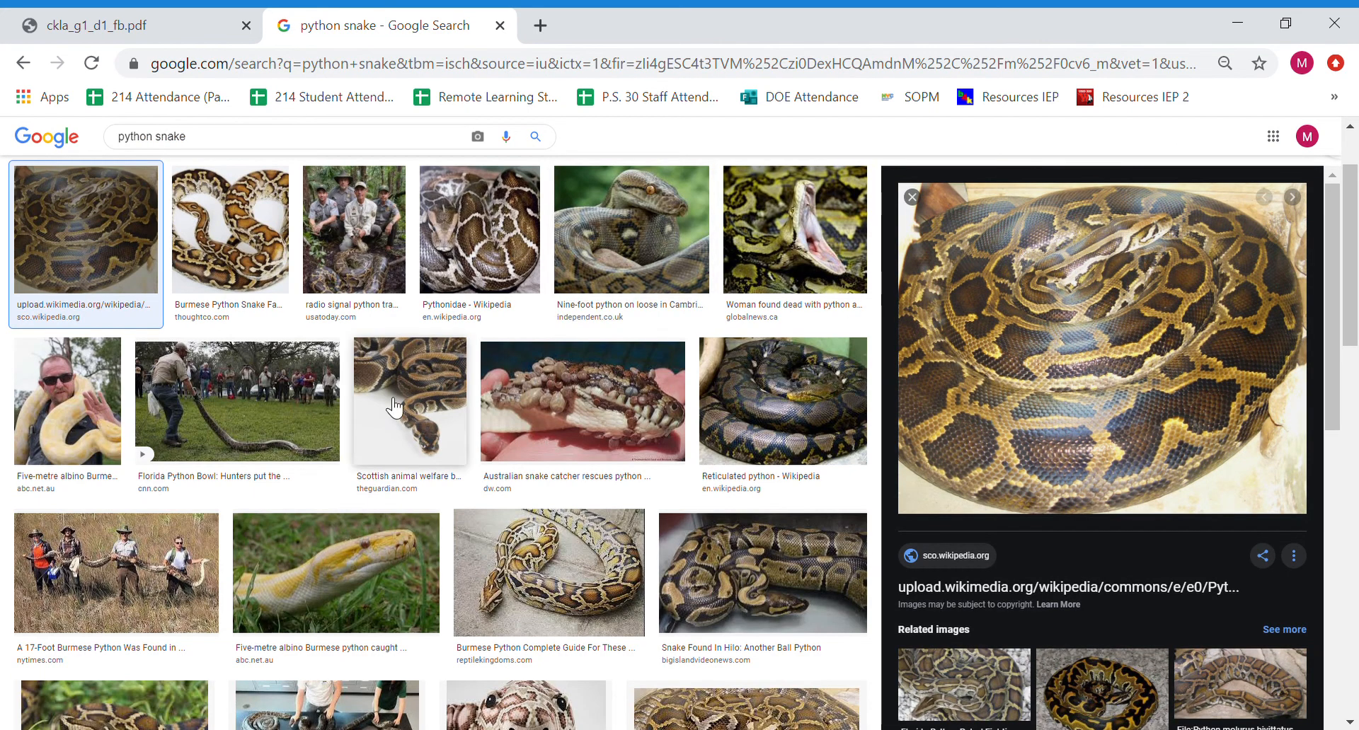
pyautogui.click(130, 25)
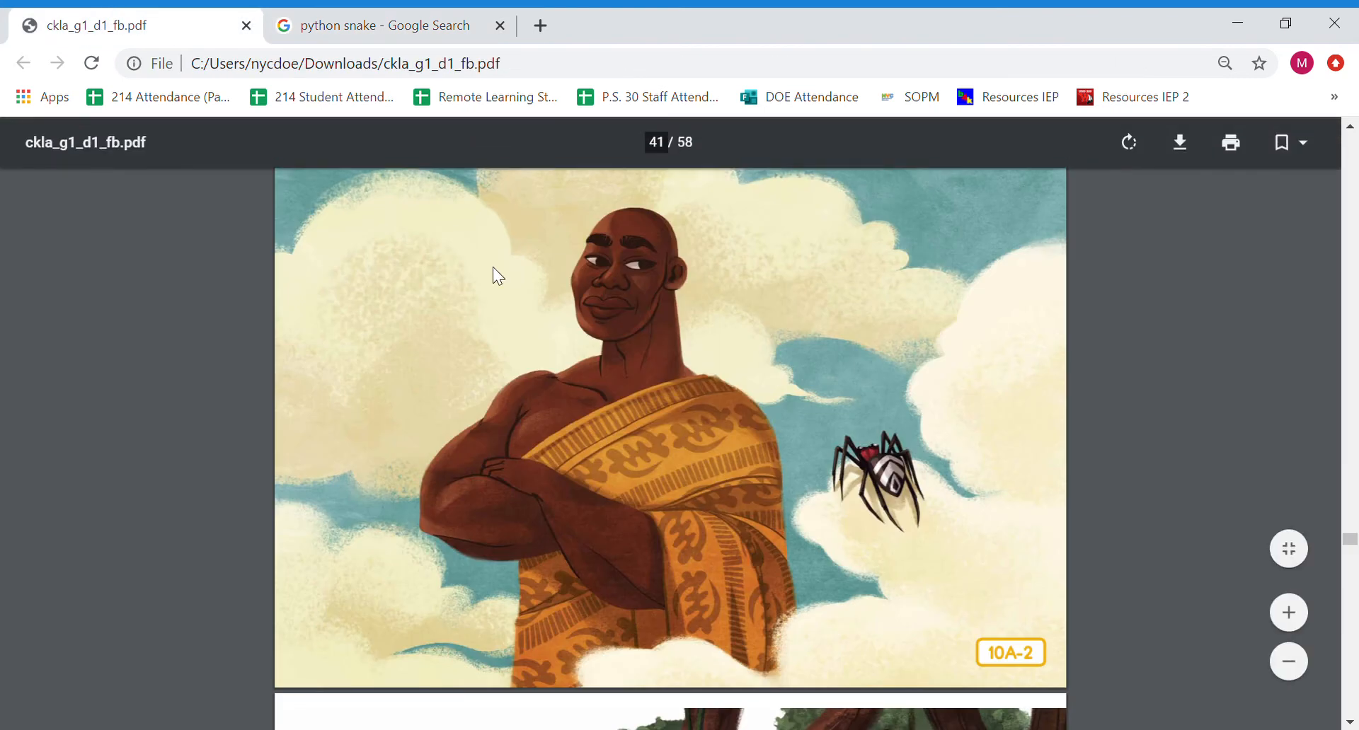
# - Switch back to the 'python snake - Google Search' tab
pyautogui.click(381, 25)
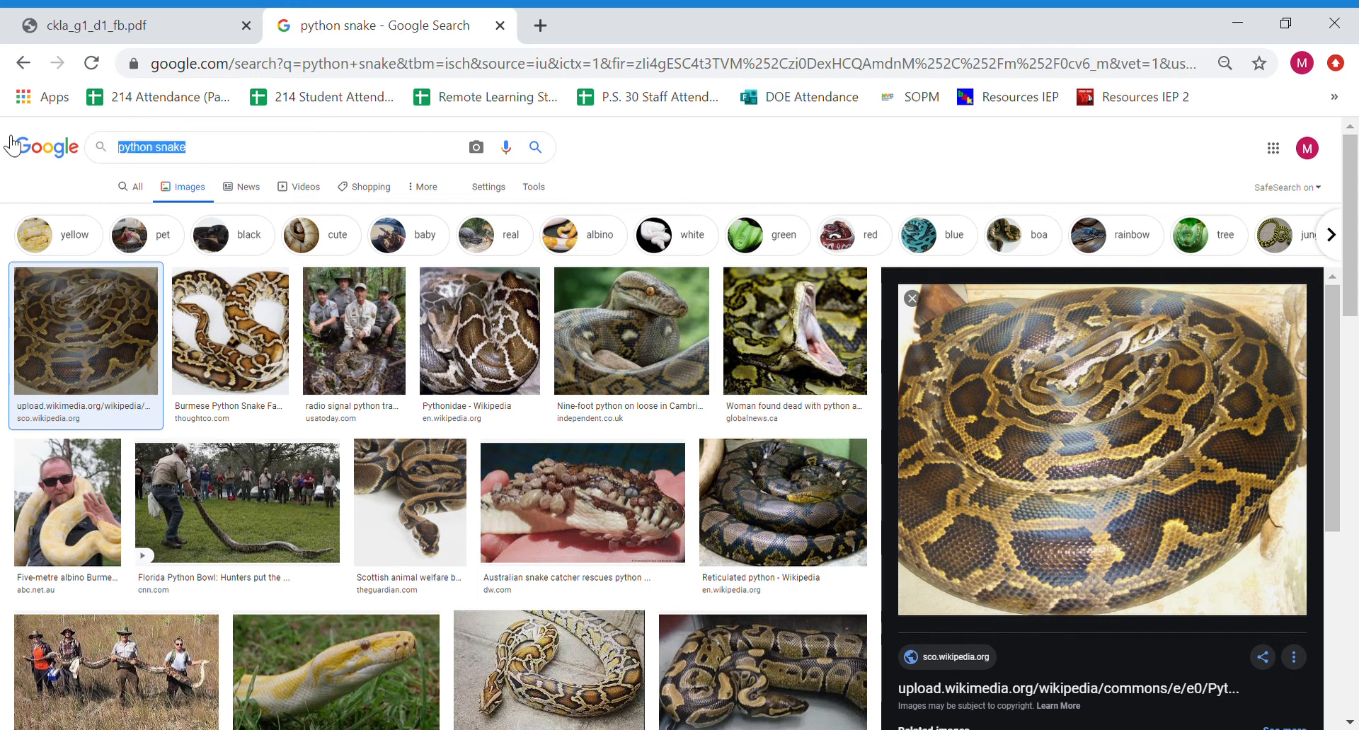
# - Search 'leopard' from the suggestion and enlarge one leopard photo in the preview
pyautogui.write('lea')
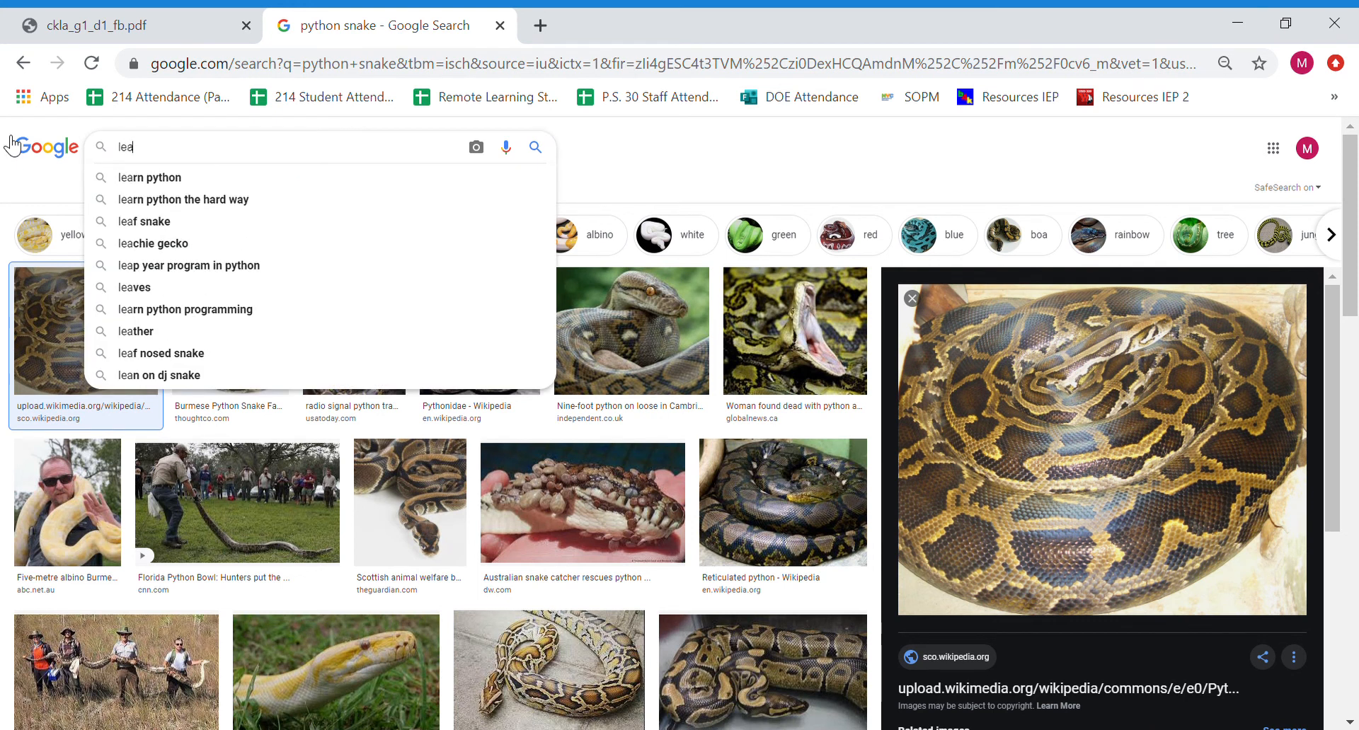
pyautogui.write('p')
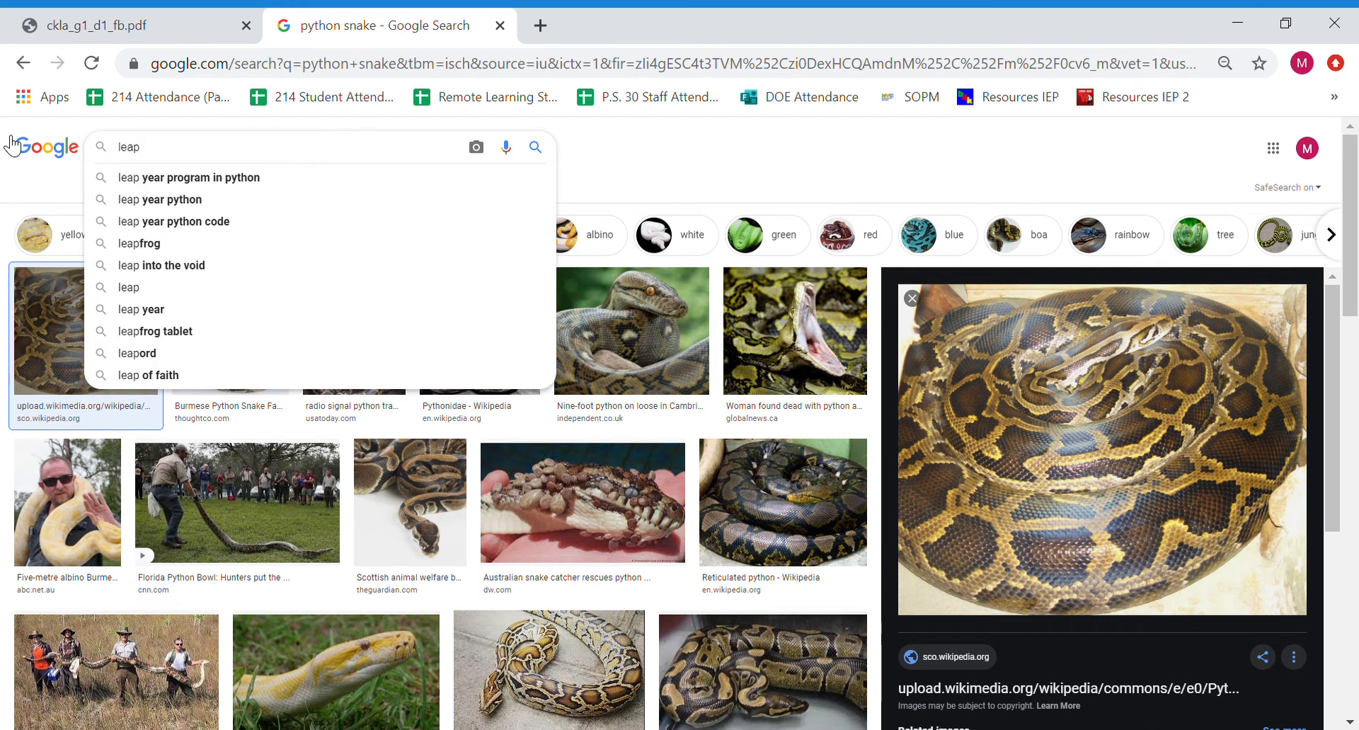
pyautogui.write('o')
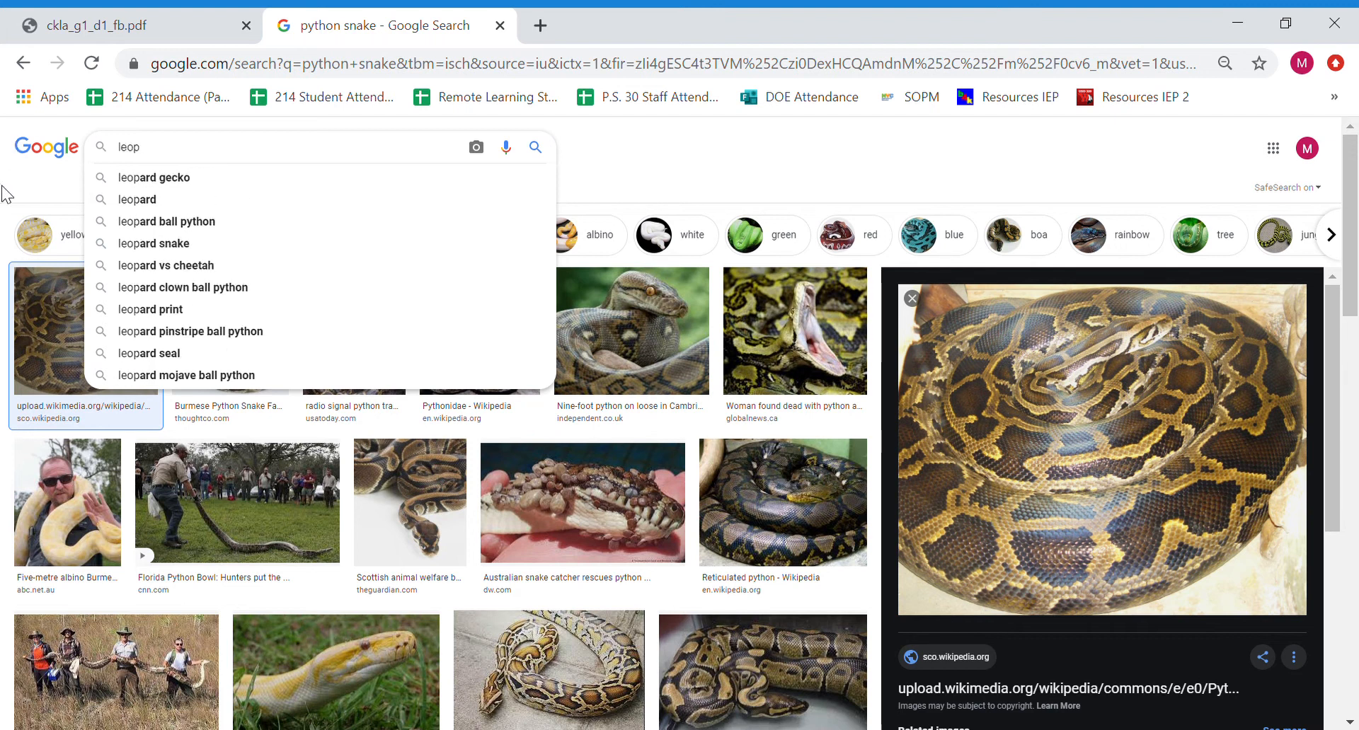
pyautogui.click(135, 199)
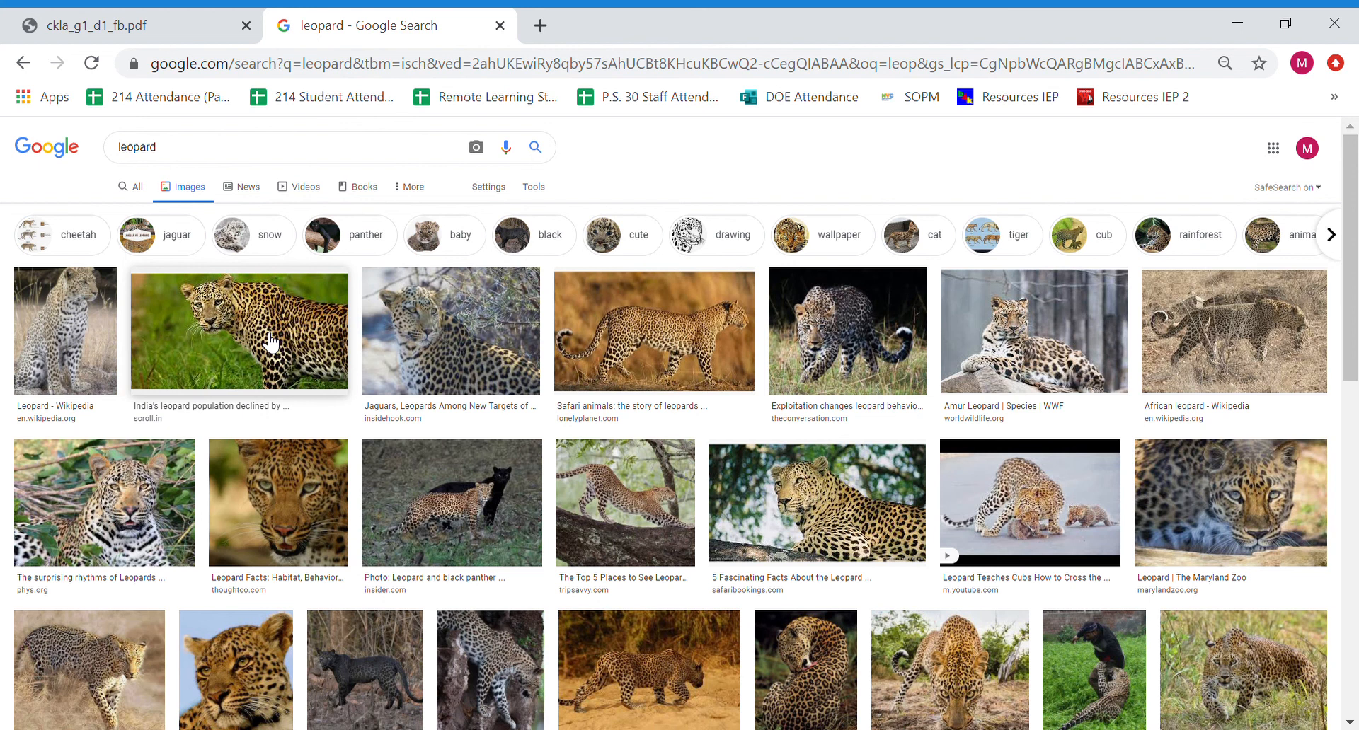
pyautogui.click(238, 330)
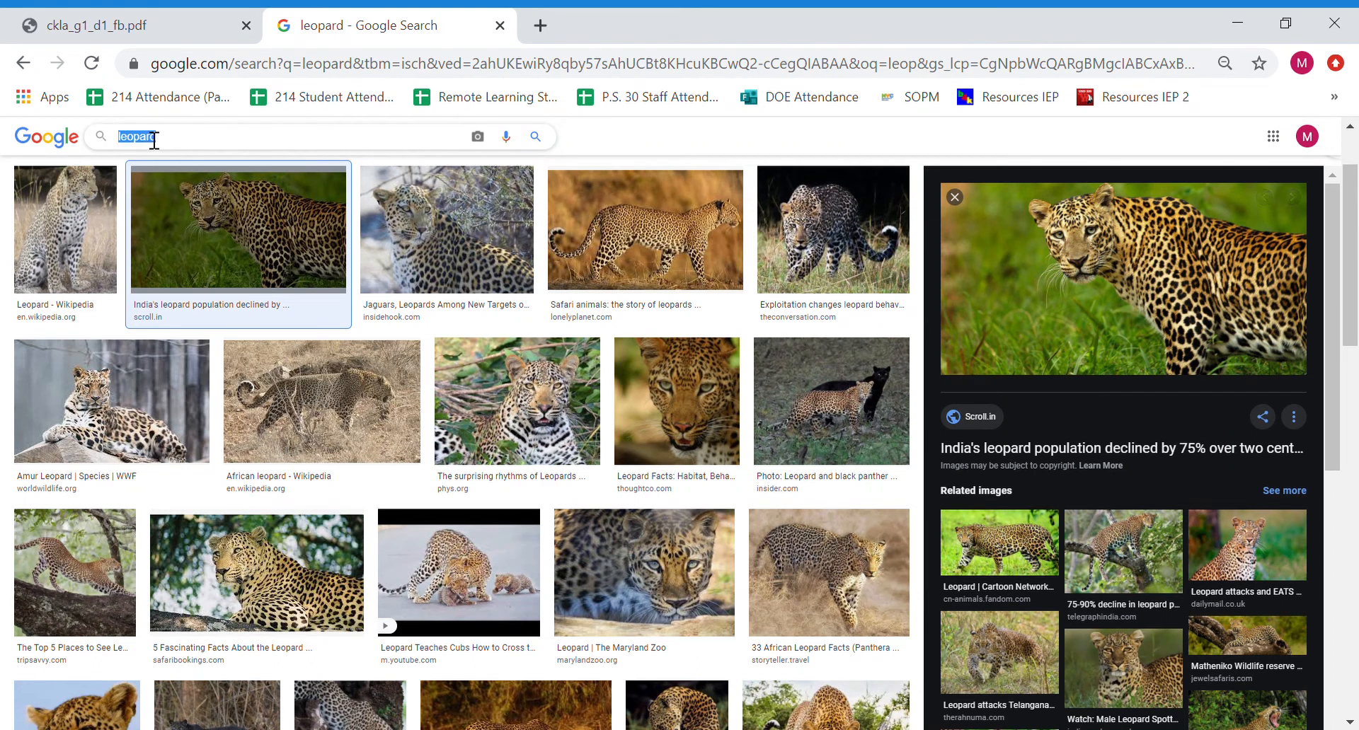
# - Search 'hornet', enlarge the Asian giant hornet and hornets-in-hand photos, then return to the PDF
pyautogui.write('hrnet')
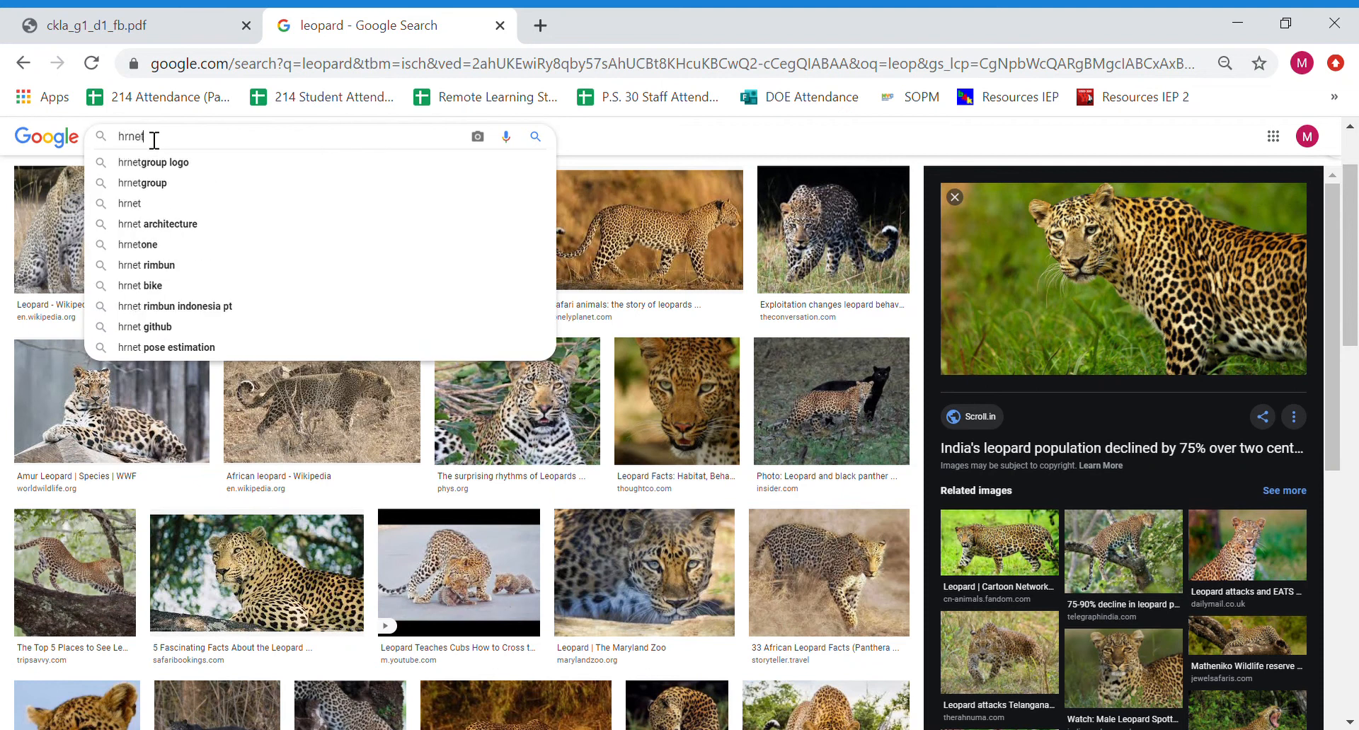
pyautogui.write('o')
pyautogui.press('Return')
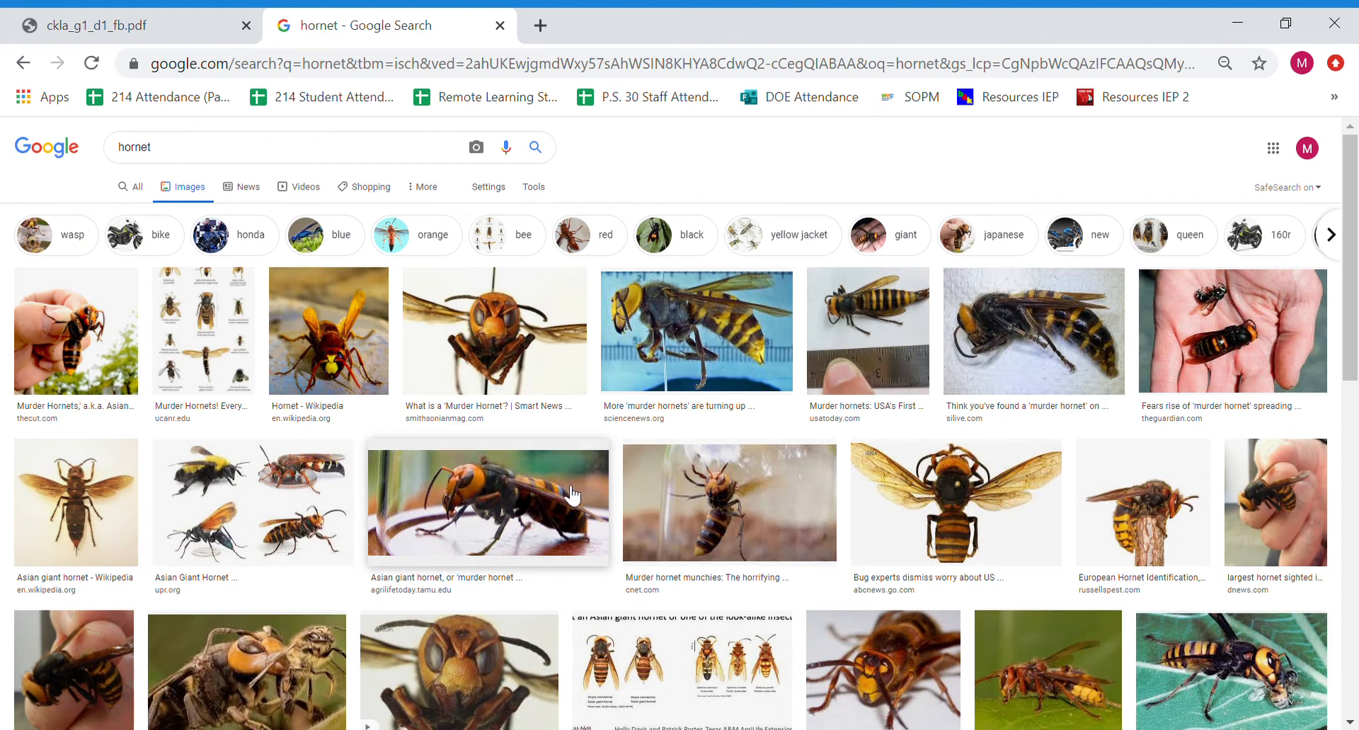
pyautogui.click(487, 502)
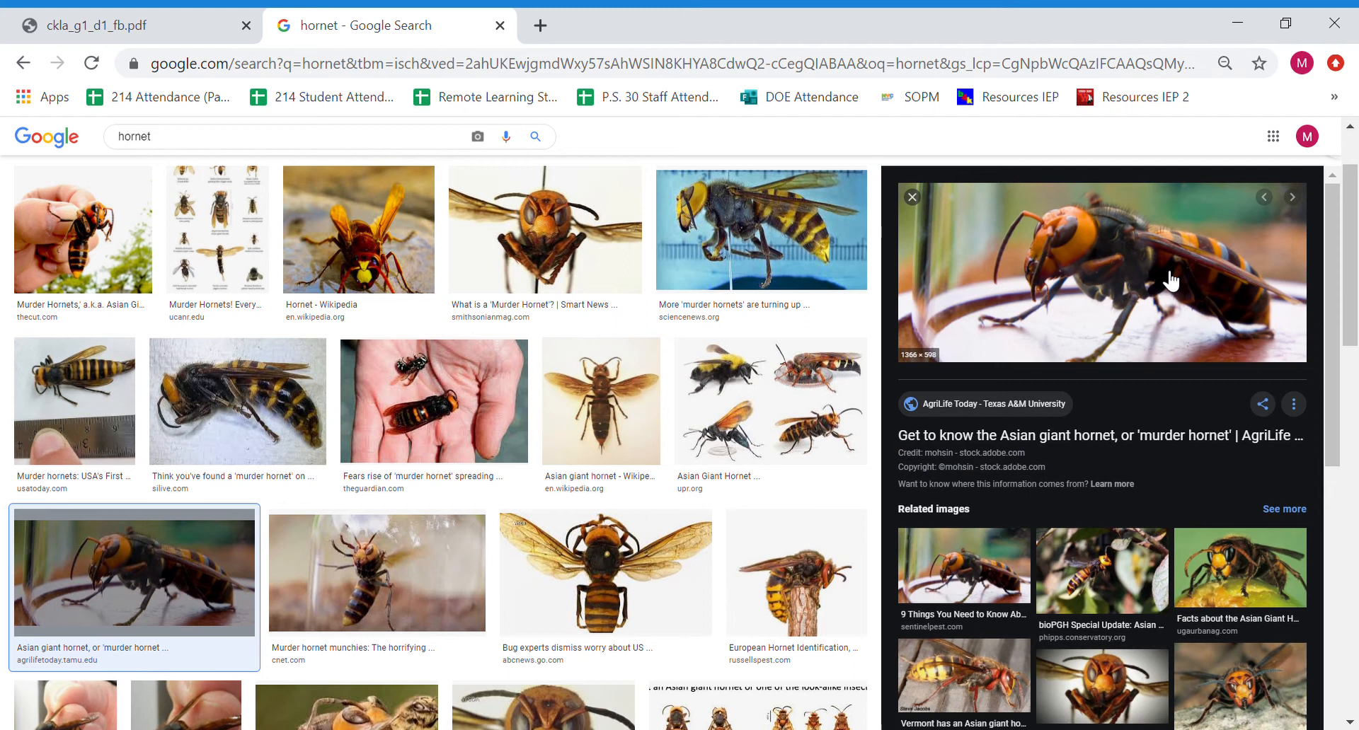
pyautogui.click(433, 400)
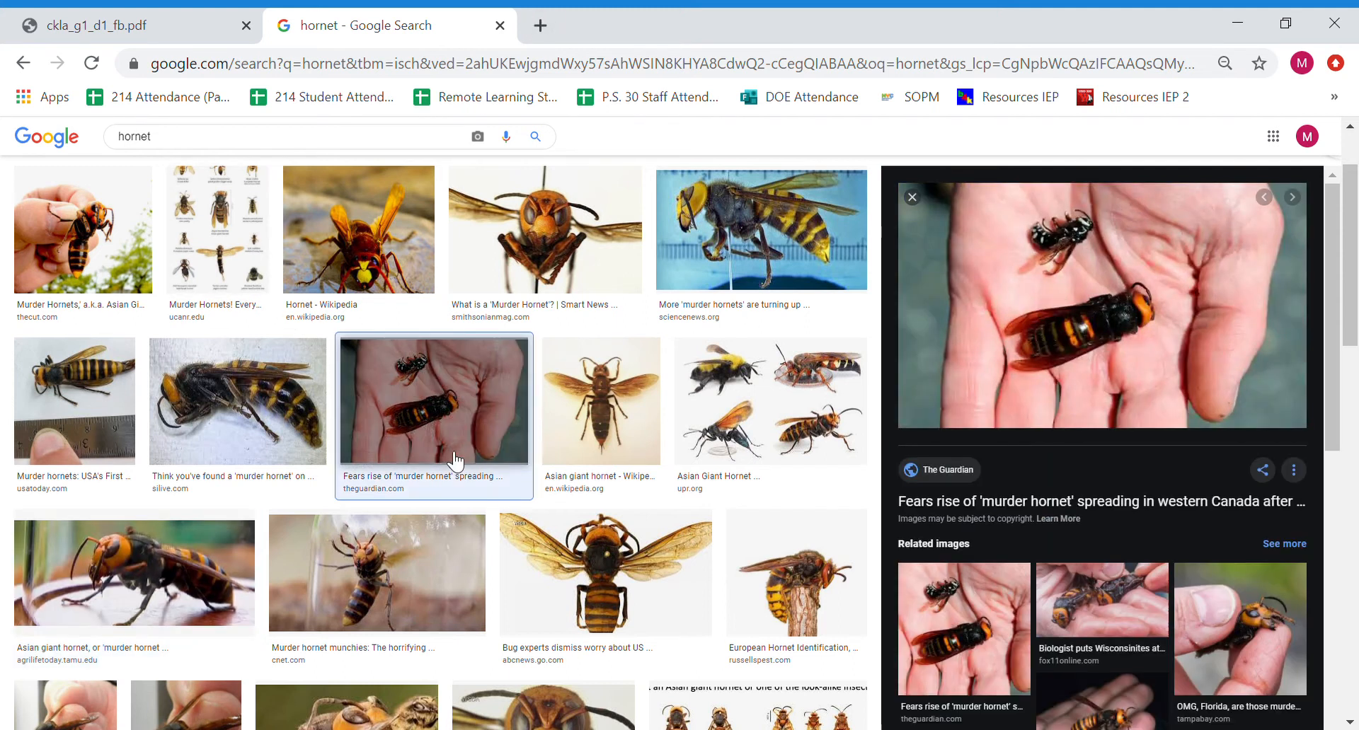
pyautogui.moveTo(919, 154)
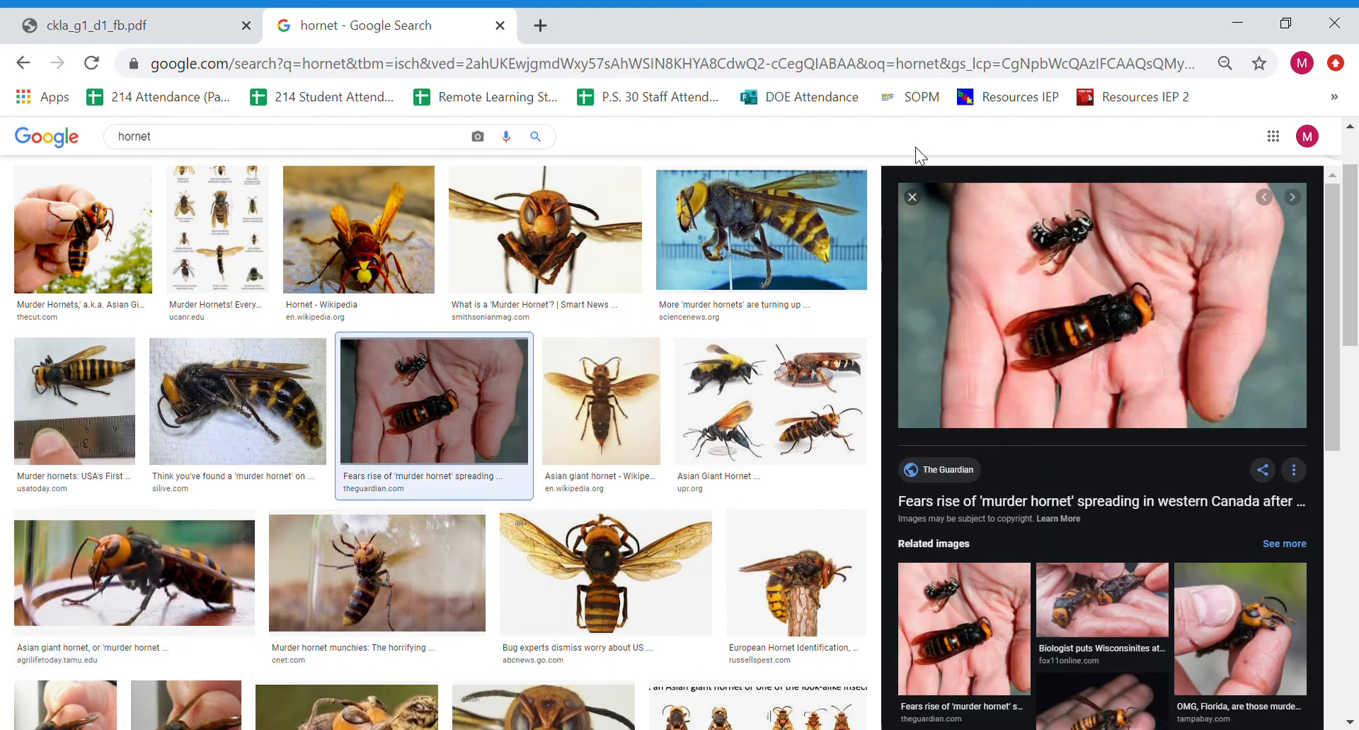
pyautogui.click(95, 24)
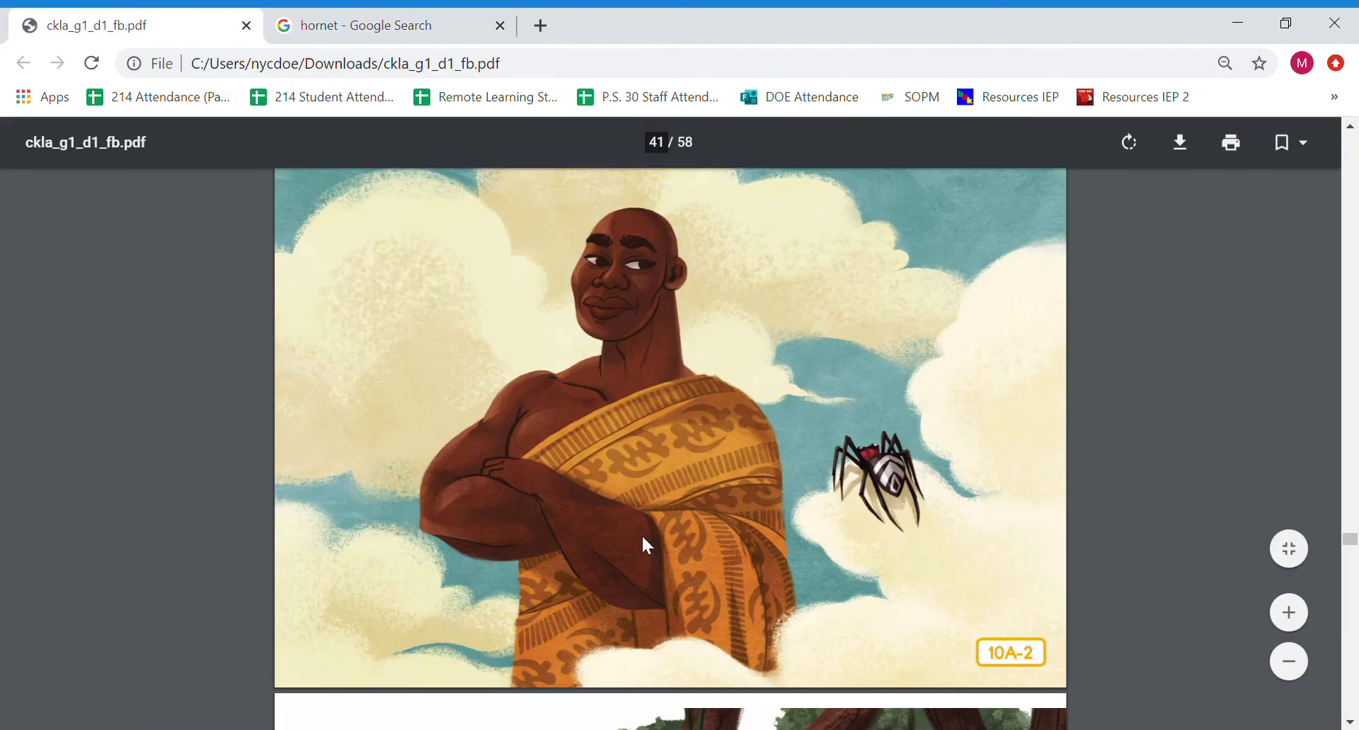
# - Scroll the PDF from picture 10A-2 to picture 10A-3 of the spider and python
pyautogui.scroll(3)
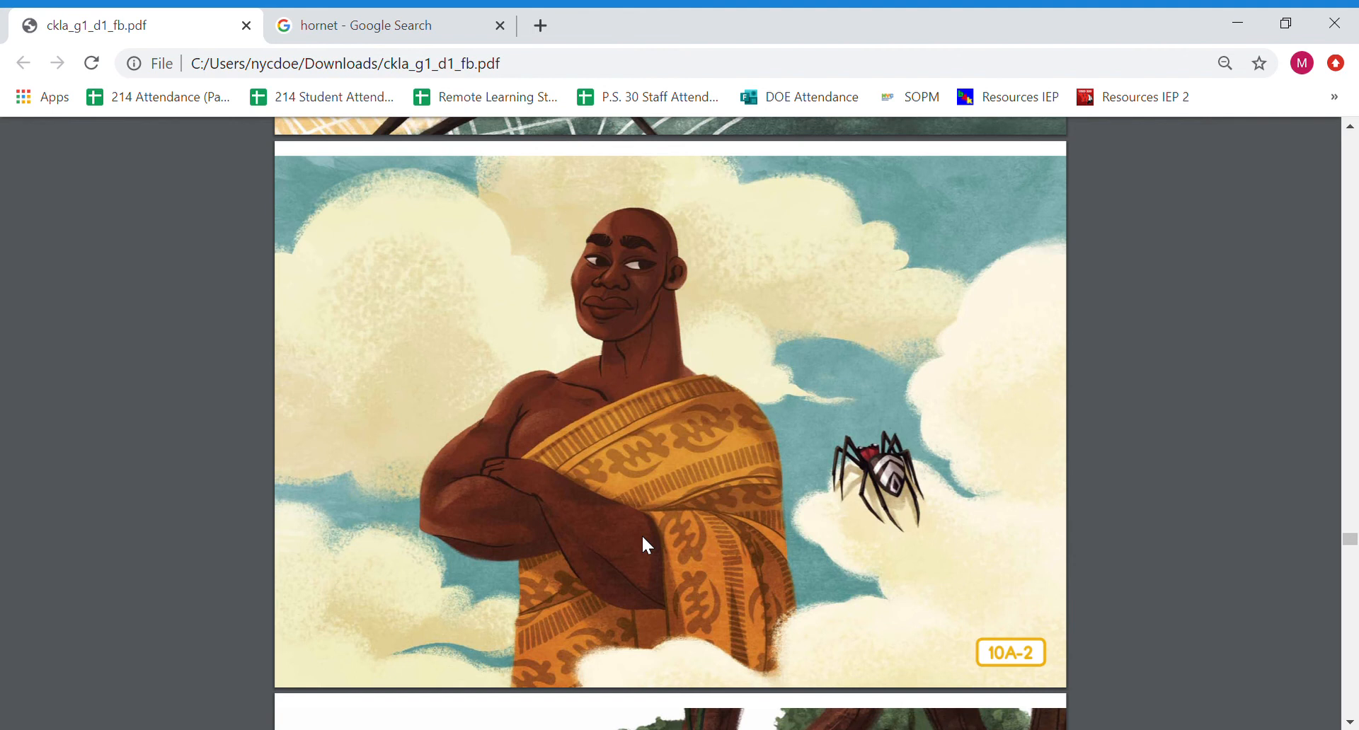
pyautogui.scroll(-3)
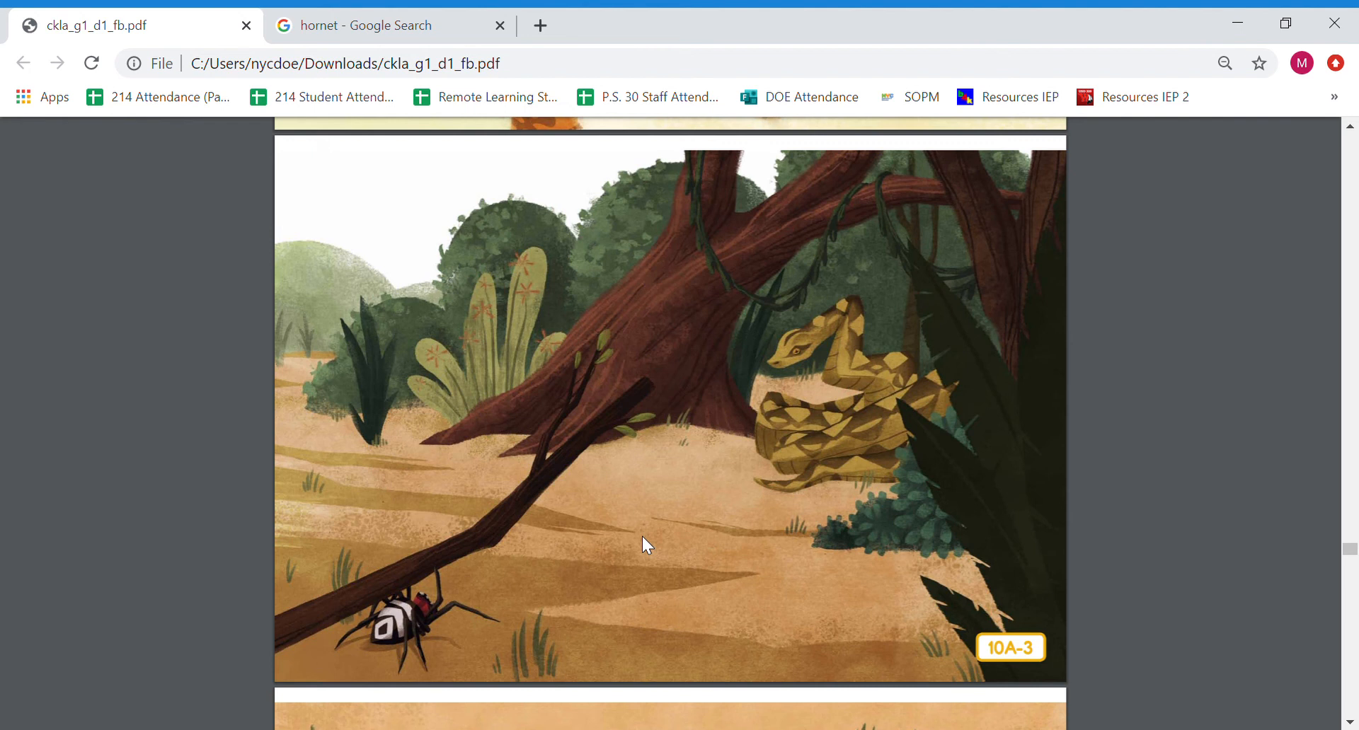
# - Scroll the PDF down to picture 10A-4 of the python stretched along a branch
pyautogui.scroll(-3)
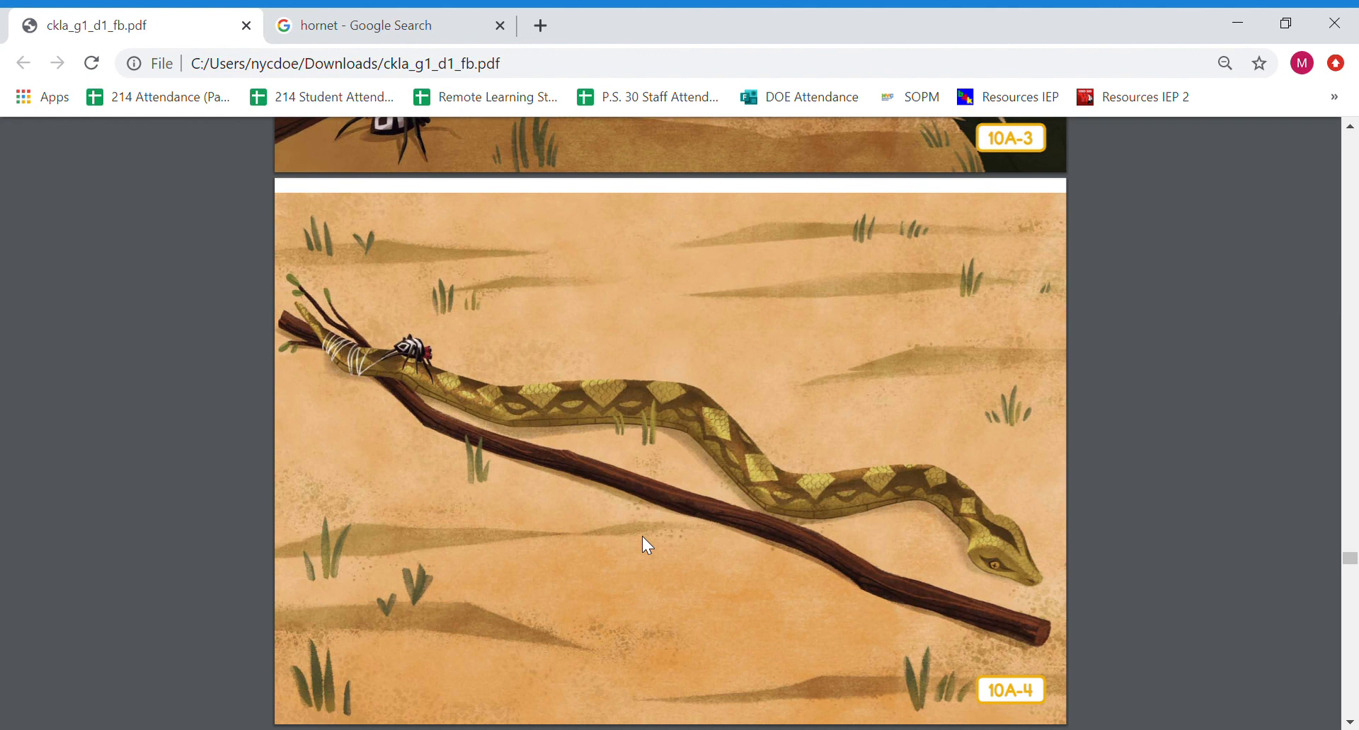
# - Scroll the PDF to page 10A-5 (44 of 58), the spider facing the leopard
pyautogui.scroll(-3)
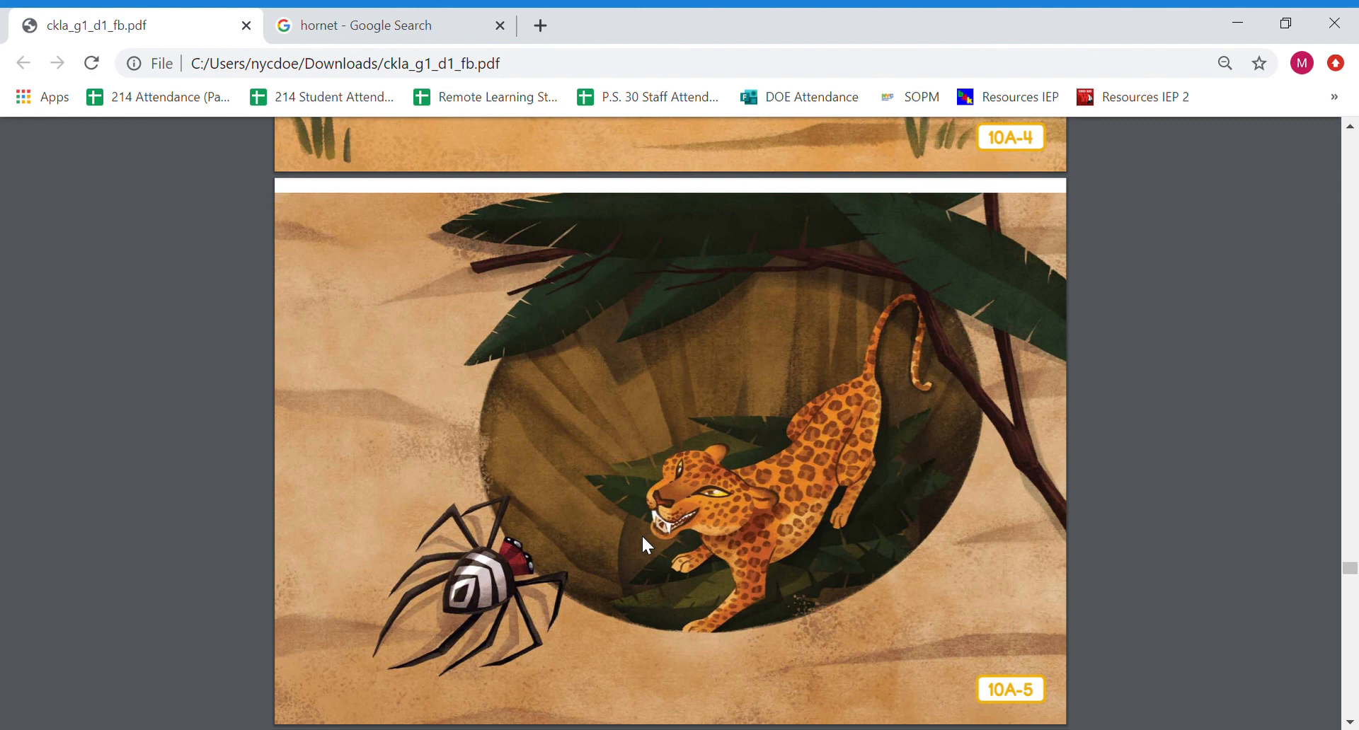
pyautogui.scroll(3)
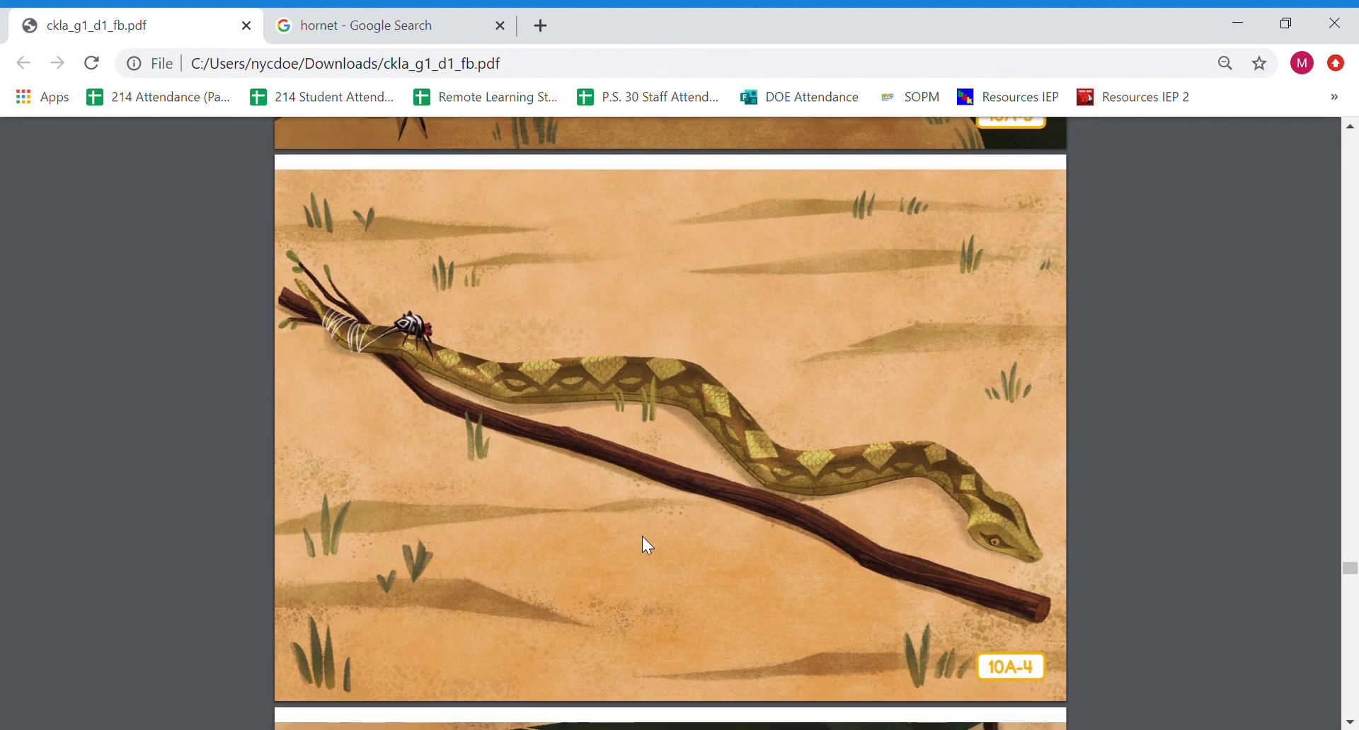
pyautogui.scroll(-3)
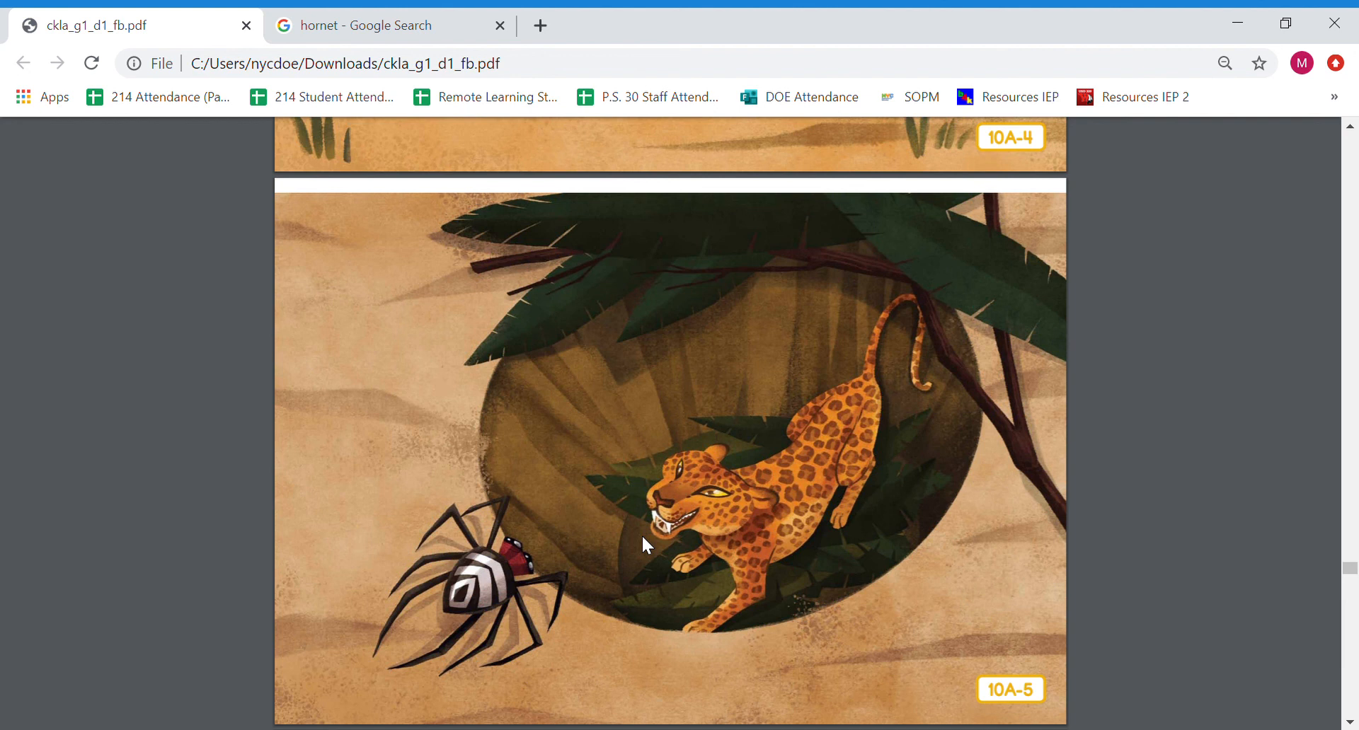
pyautogui.moveTo(821, 257)
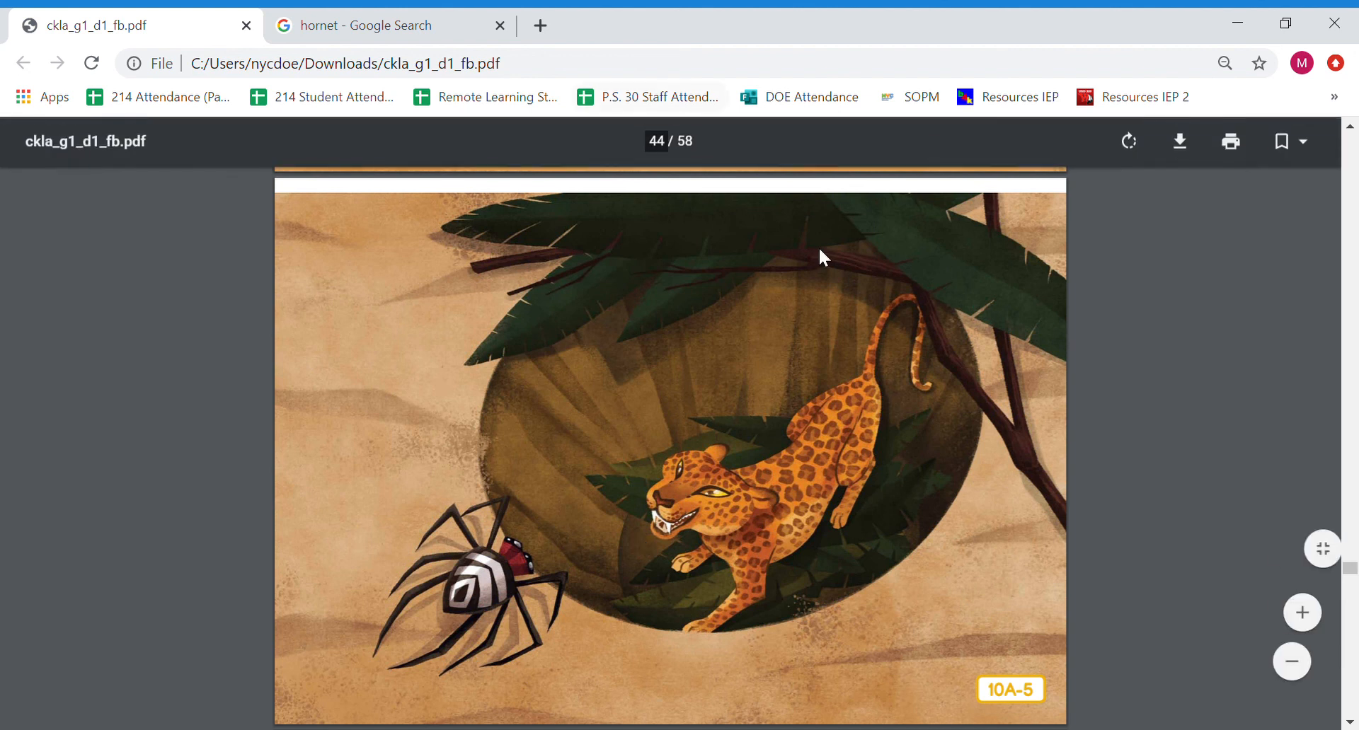